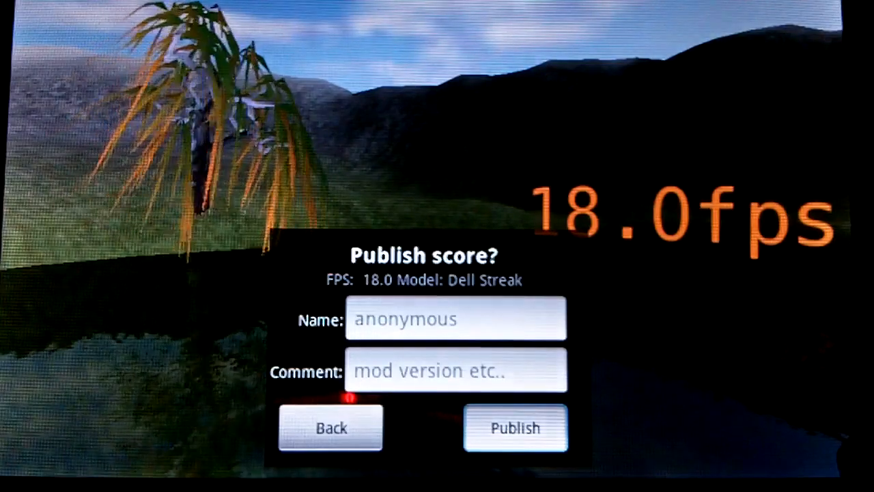
Dismiss the Publish score prompt for the 18.0 fps result without publishing
left_click(330, 427)
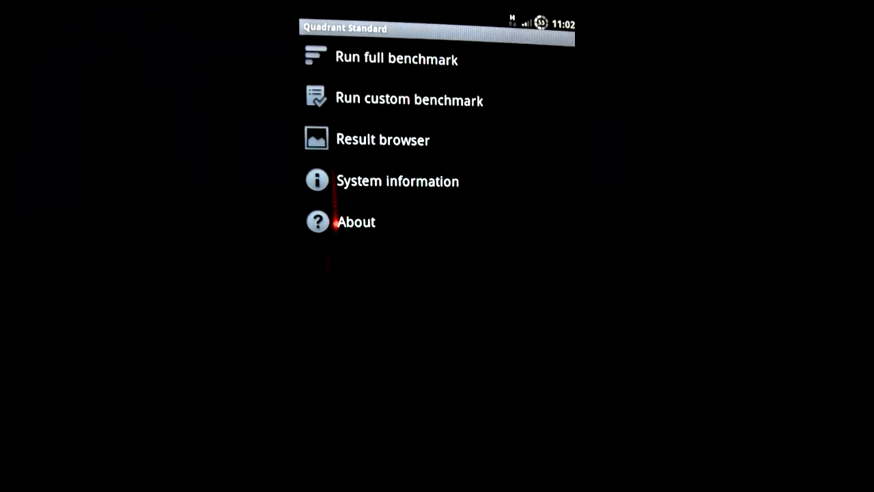